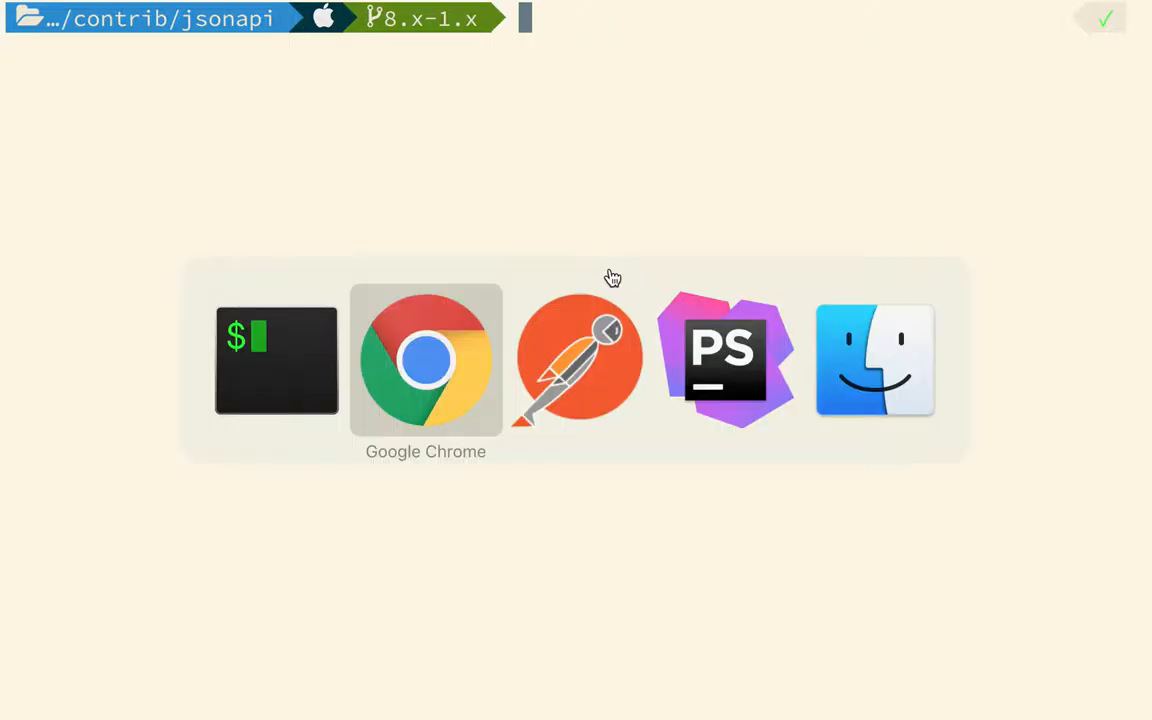
mouse_move(575, 360)
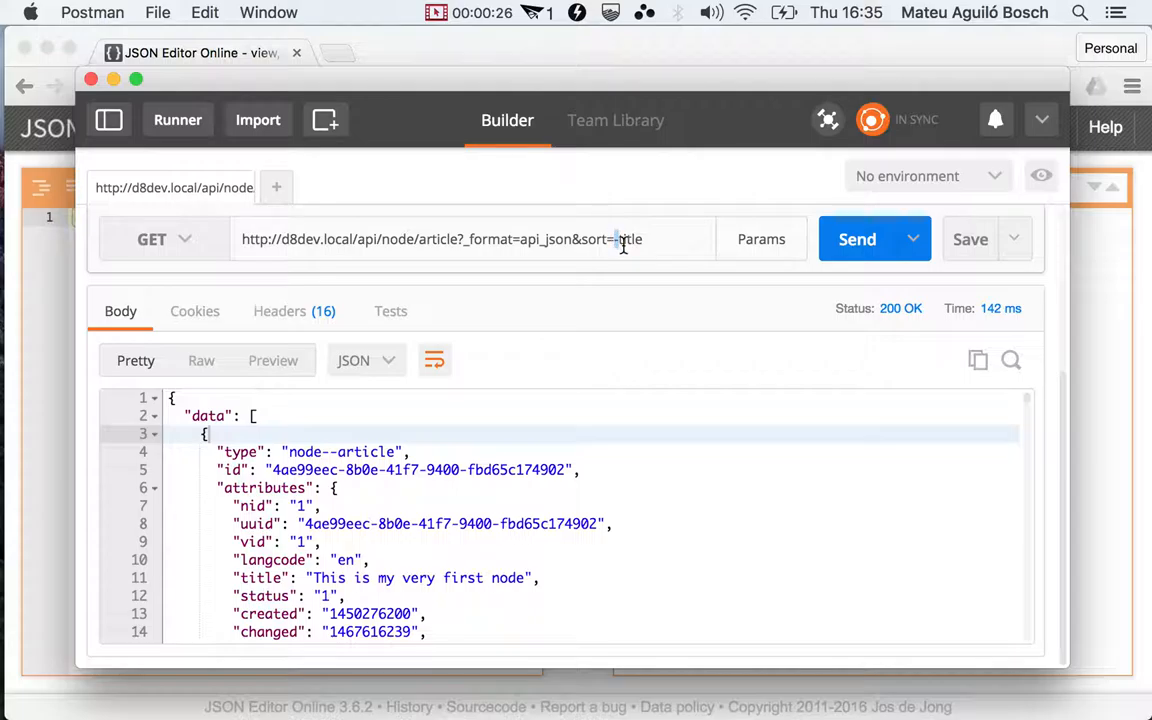
Place the cursor at the end of the sort=-title value in the article request URL.
double_click(628, 239)
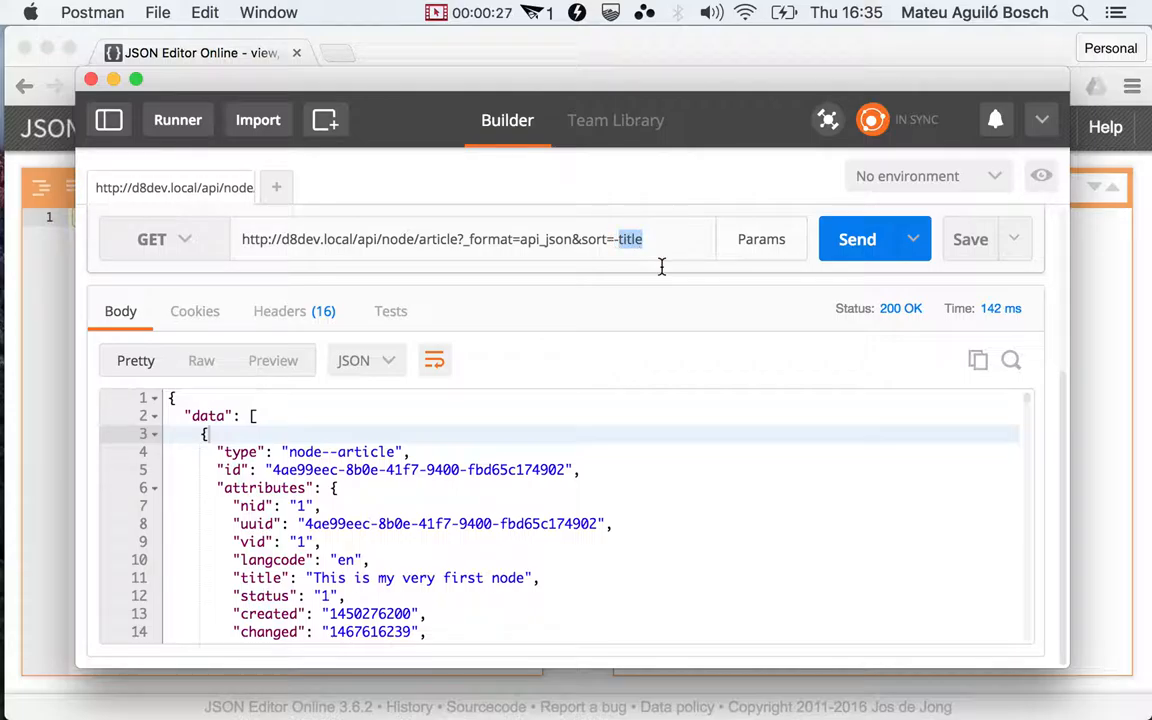
left_click(642, 239)
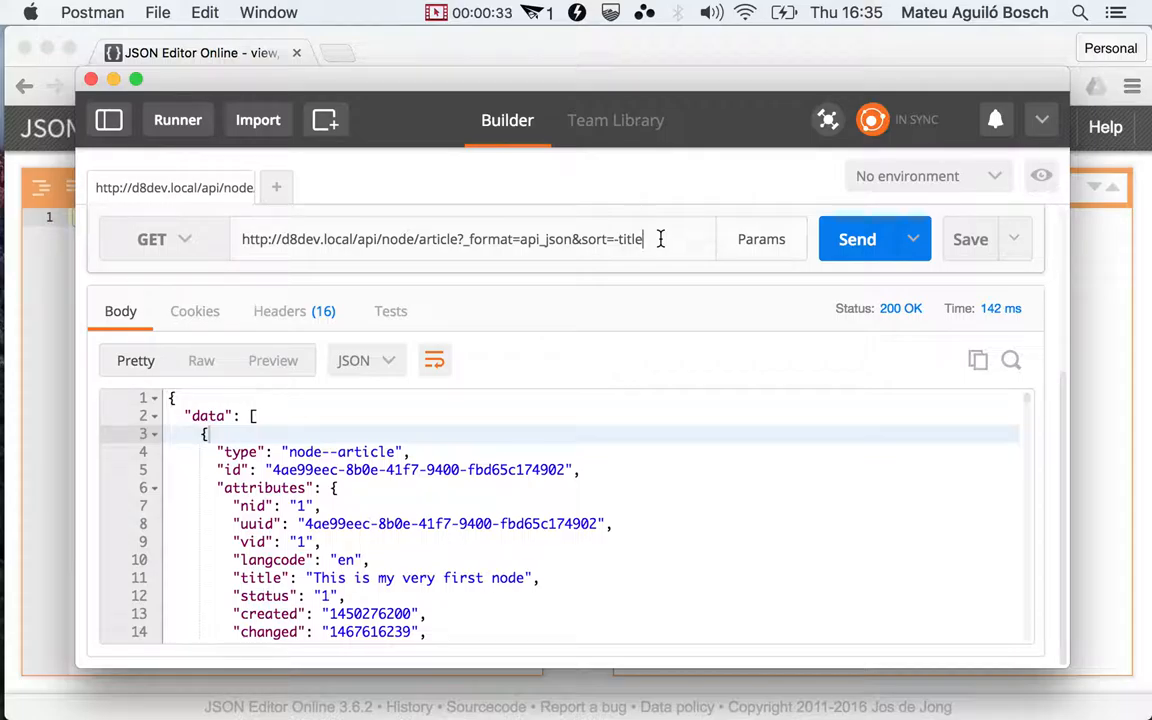
Change the sort to -titles, send, and highlight the 'titles' not found error detail.
type("s")
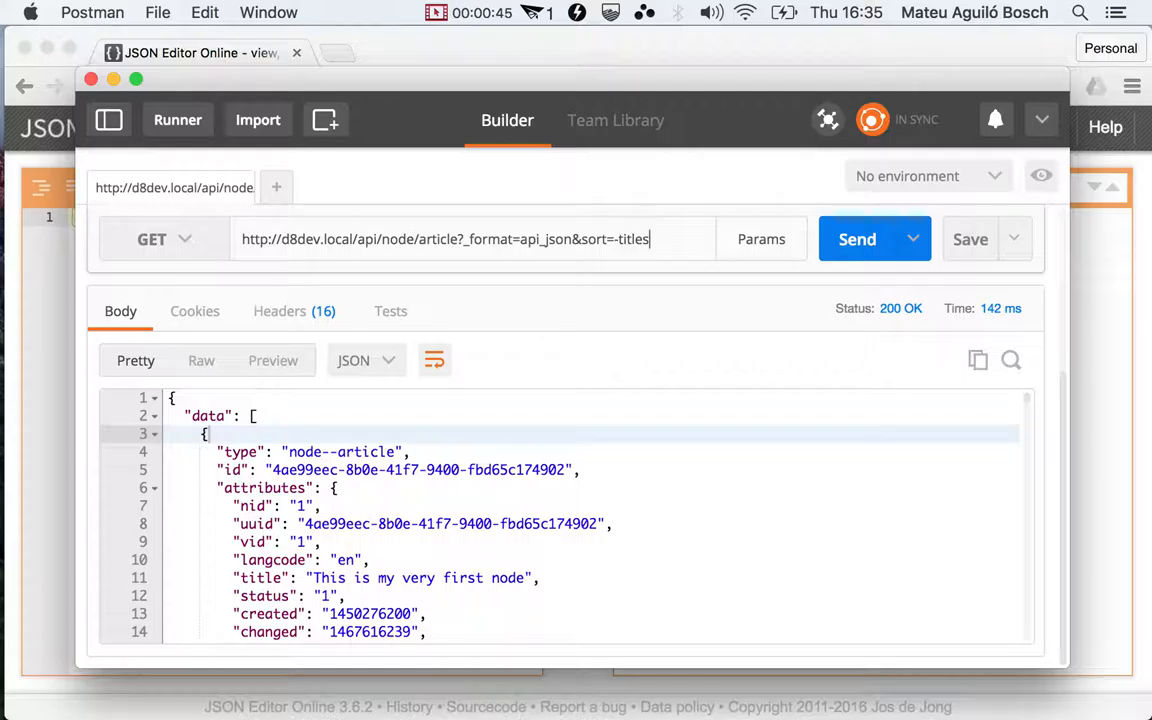
left_click(857, 239)
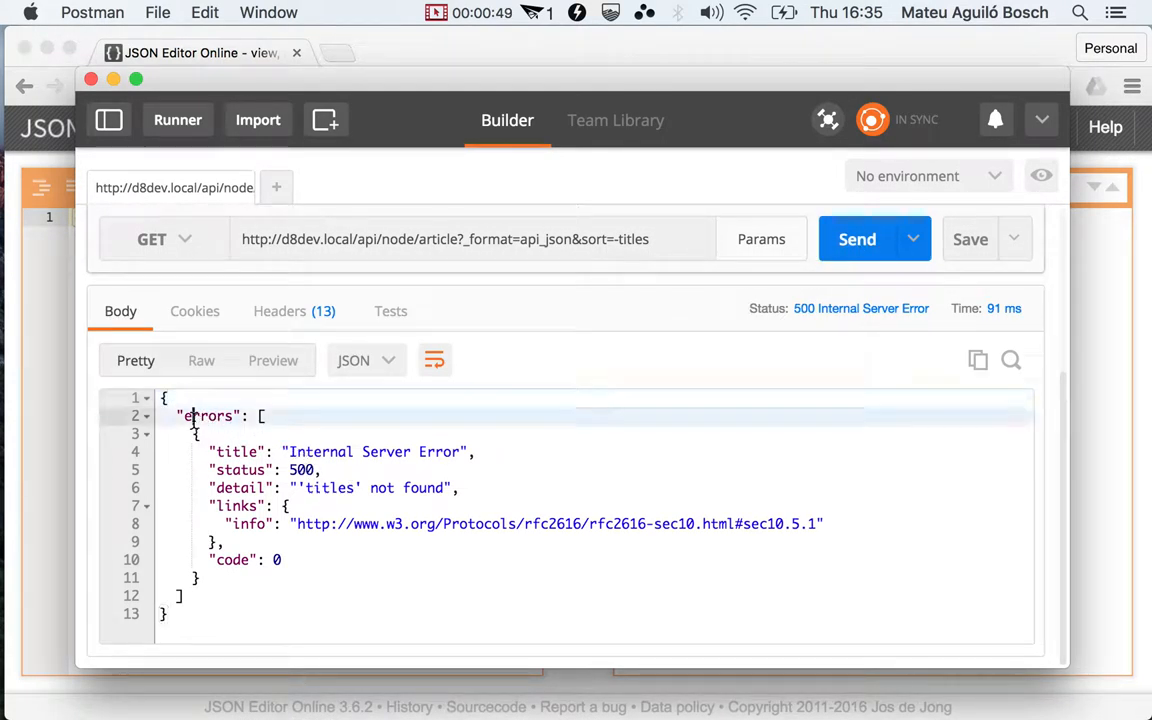
double_click(208, 415)
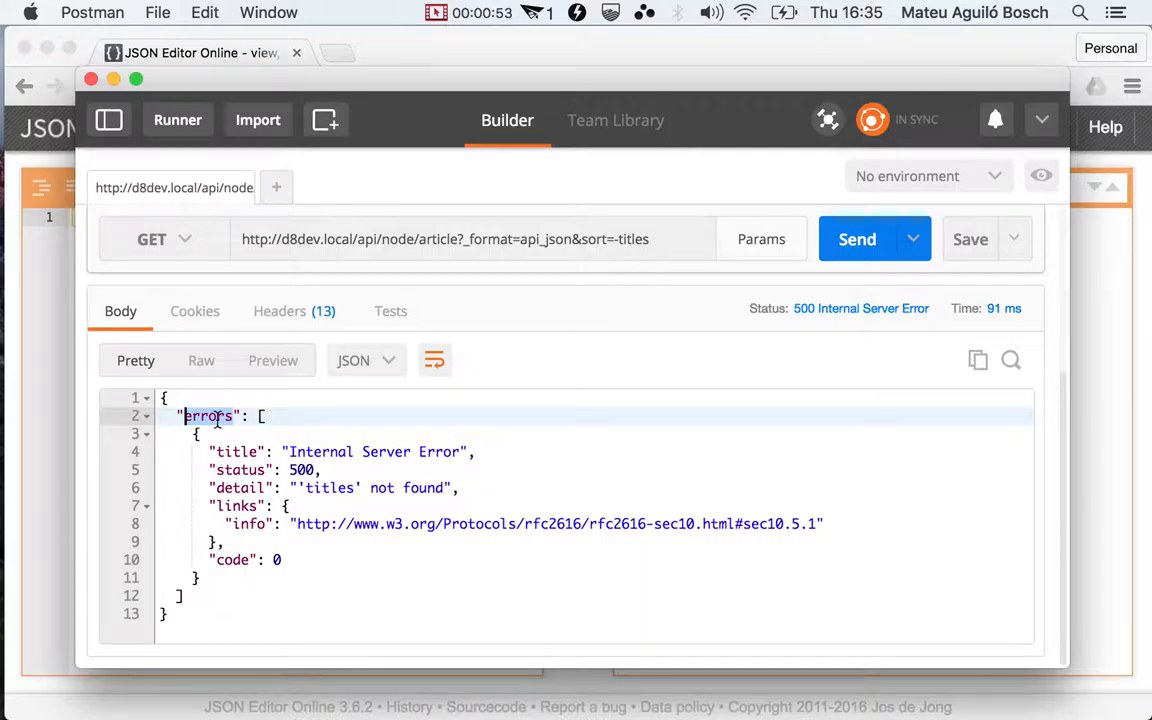
left_click_drag(184, 415, 195, 560)
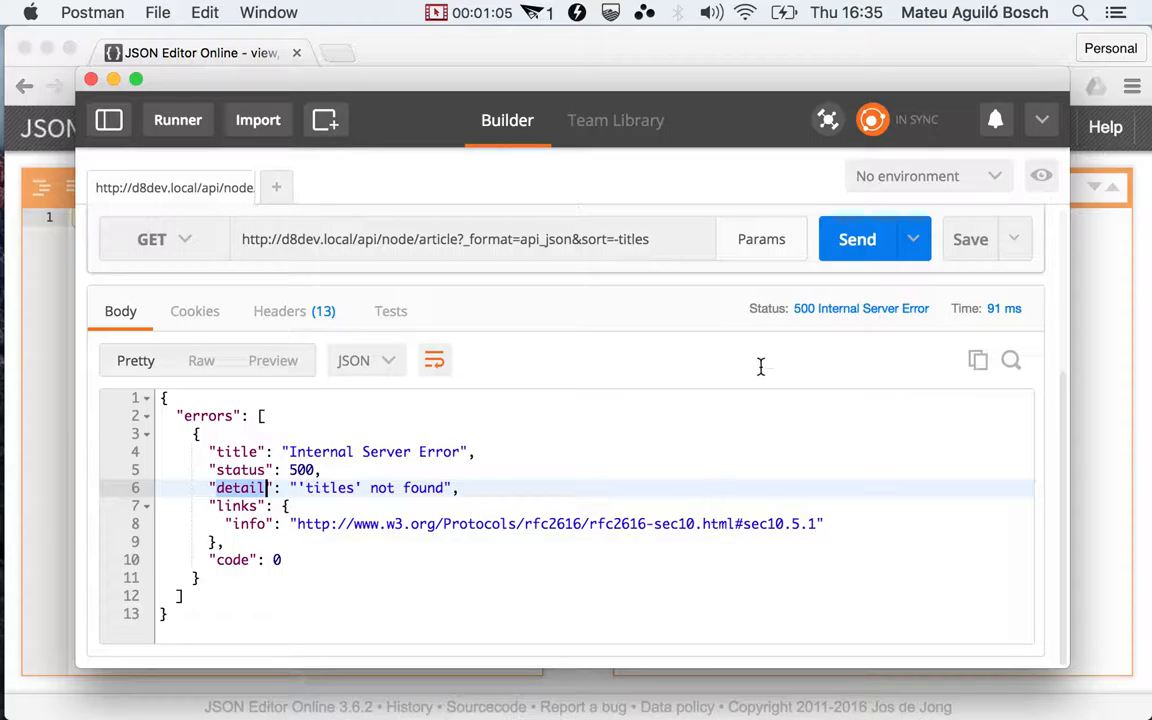
mouse_move(795, 313)
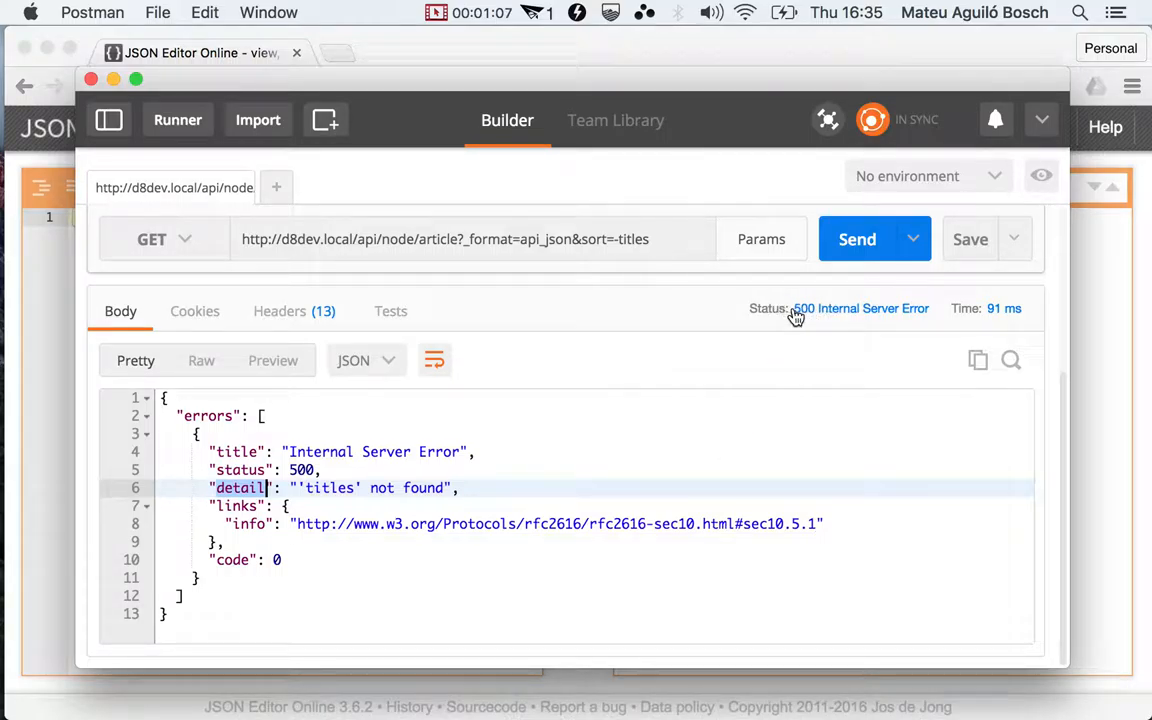
mouse_move(860, 308)
type("page[size")
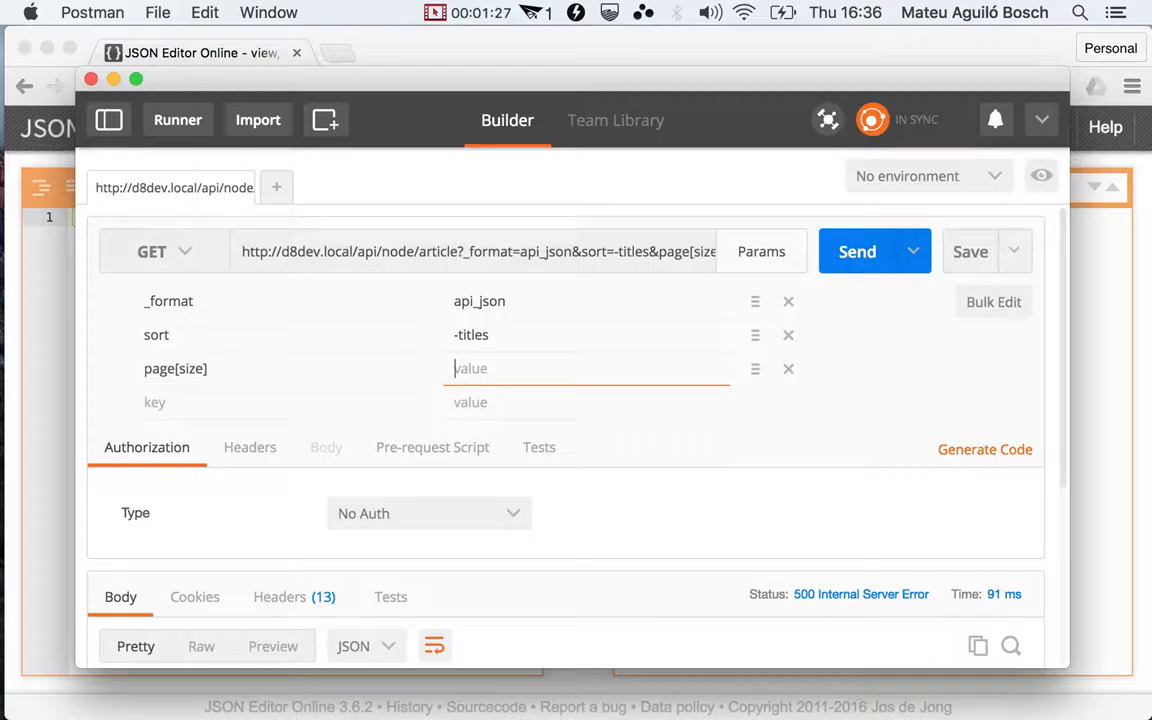
Enter -1 as the page[size] value and send the article request.
type("-1")
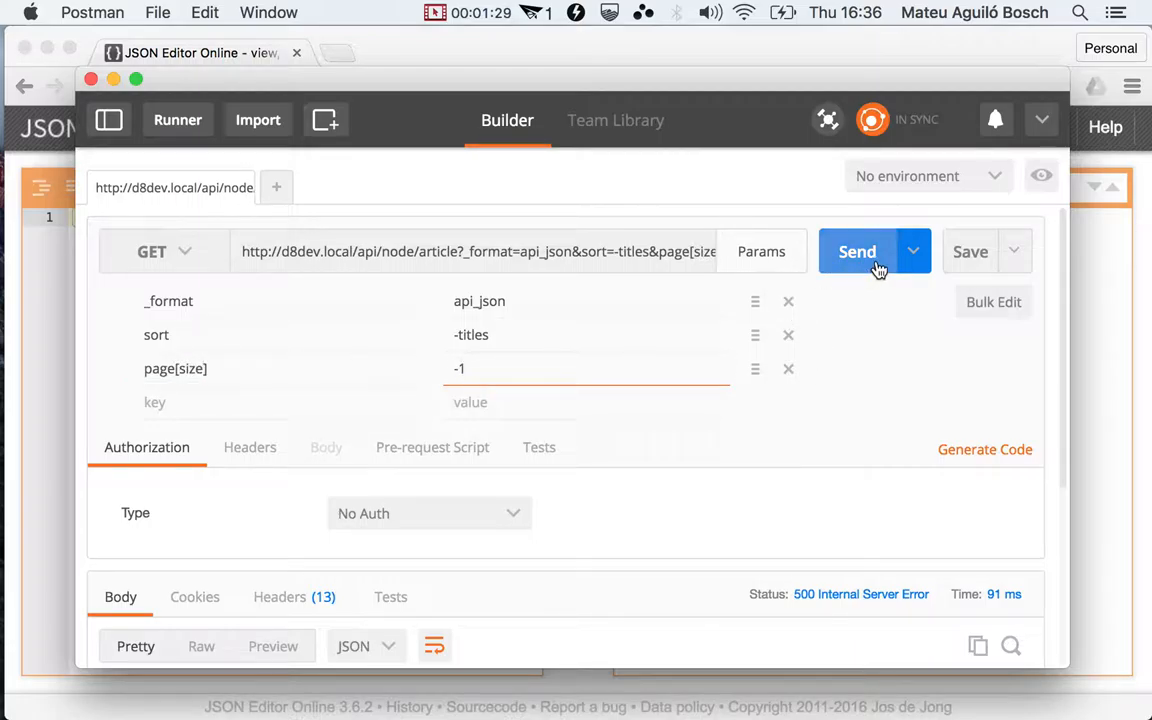
left_click(857, 251)
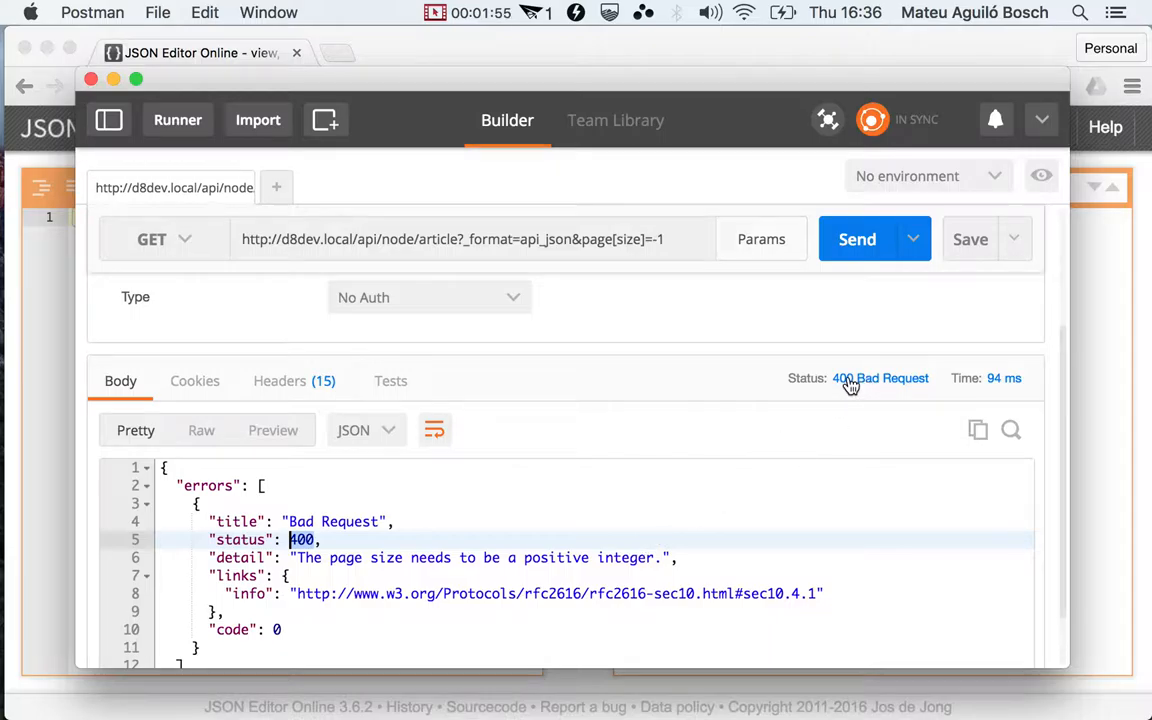
mouse_move(880, 378)
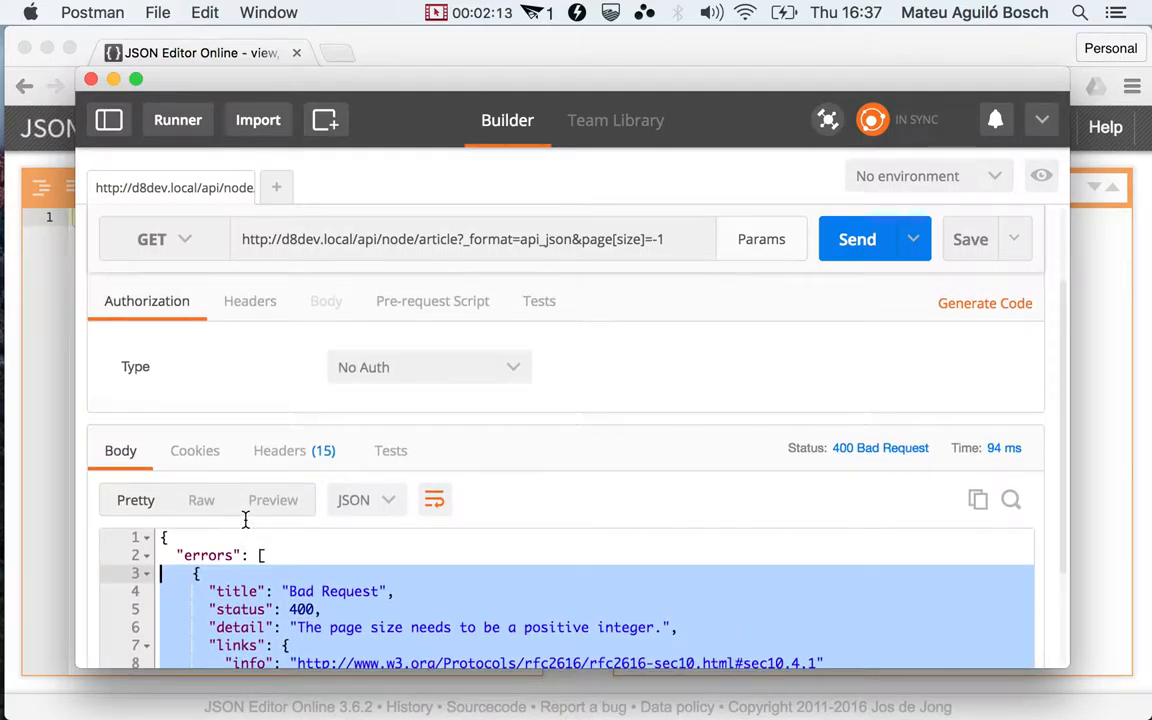
Set authorization to Basic Auth with username admin.
left_click(428, 367)
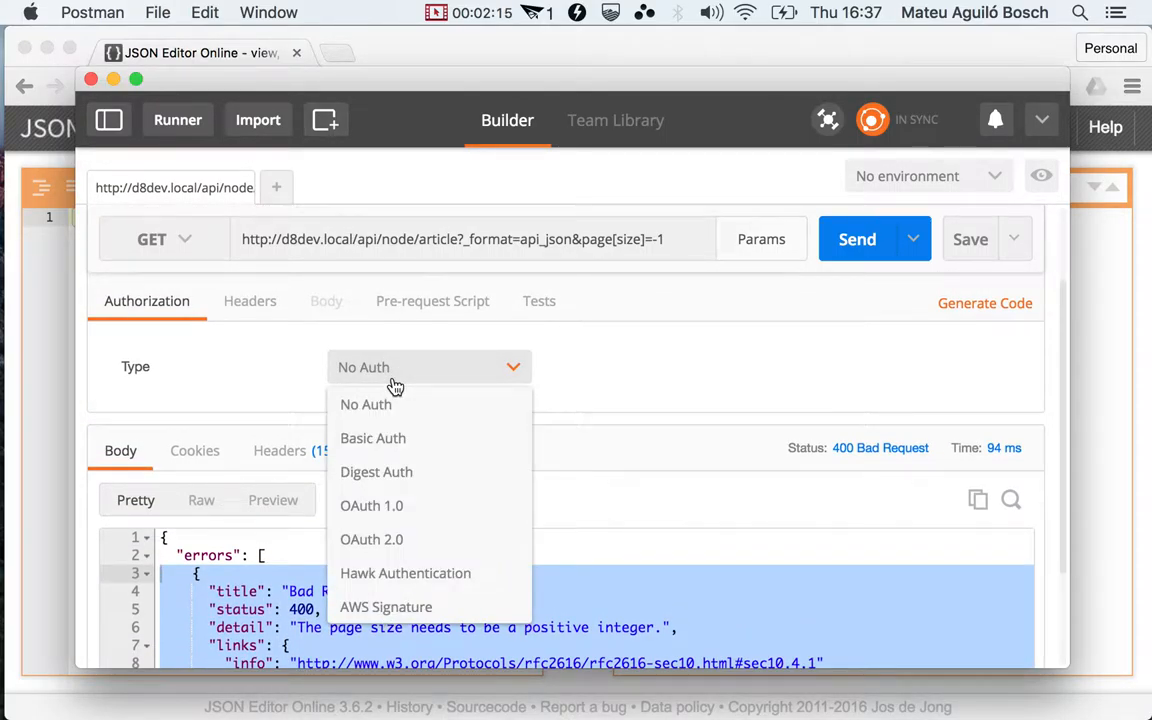
left_click(372, 438)
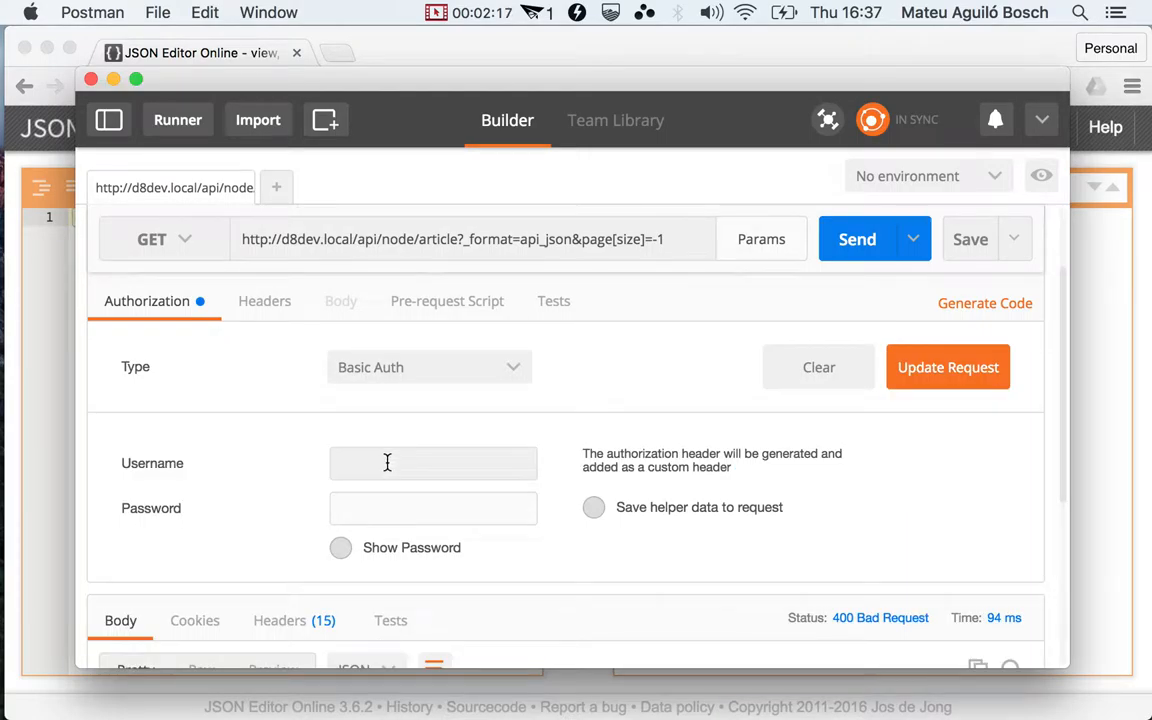
type("admin")
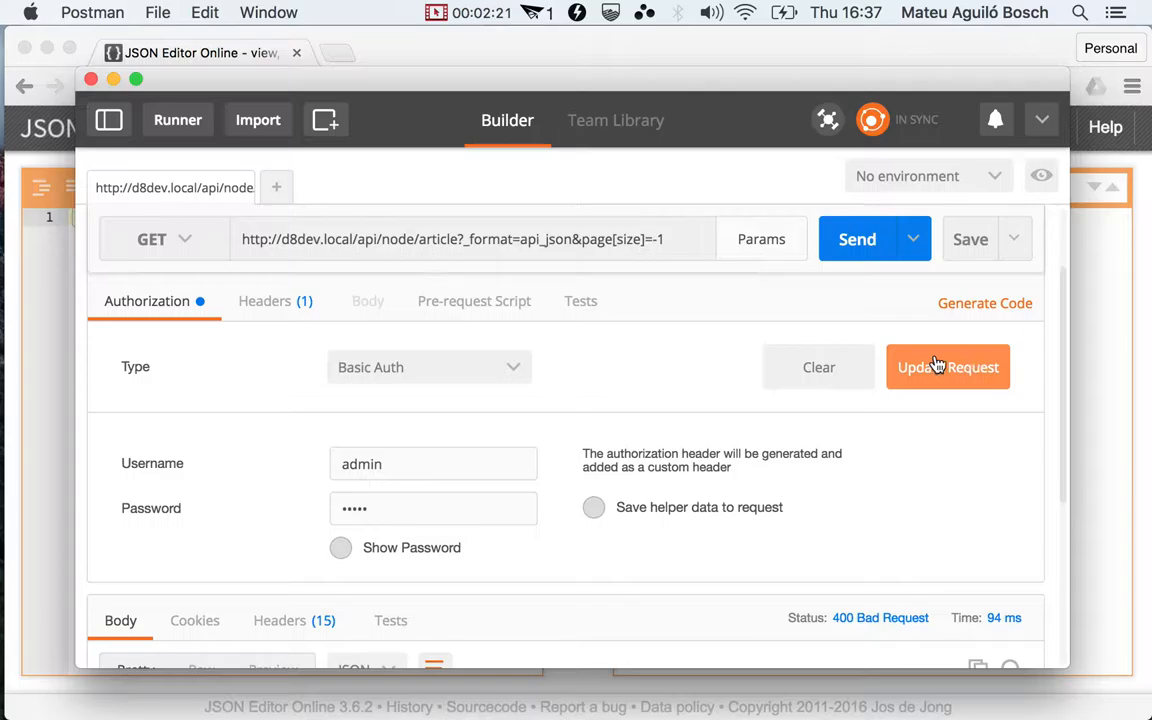
mouse_move(782, 459)
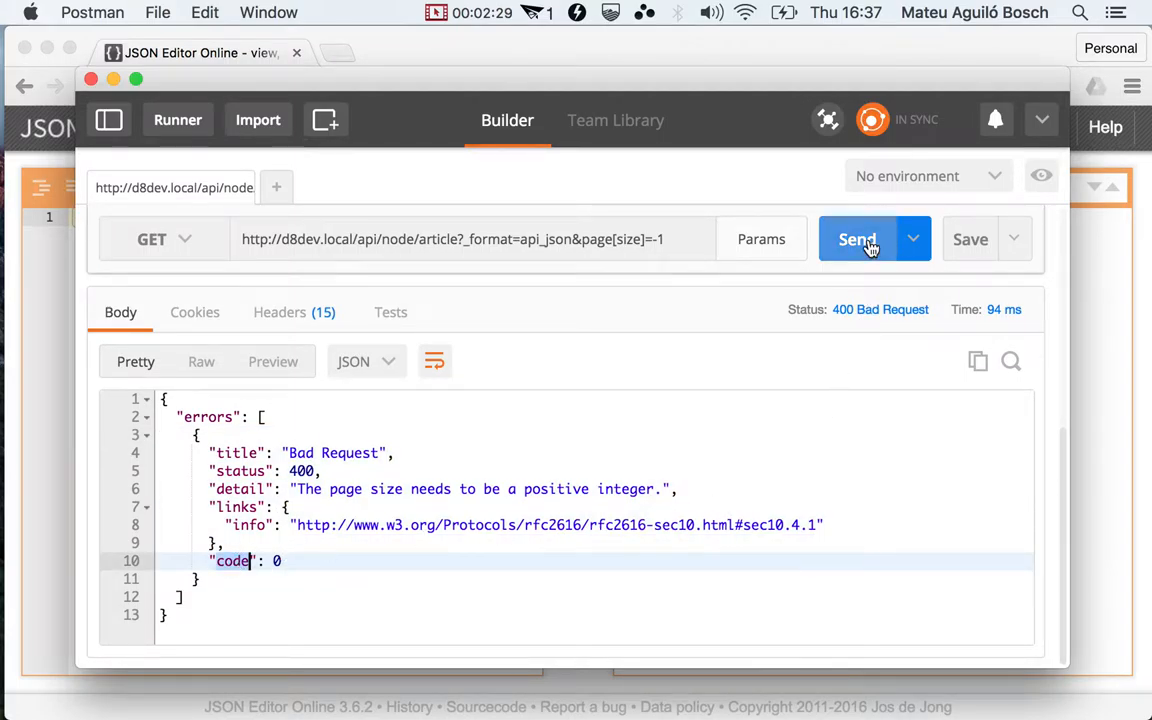
Resend as admin and review the 400 response's source, meta exception and stack trace.
left_click(857, 239)
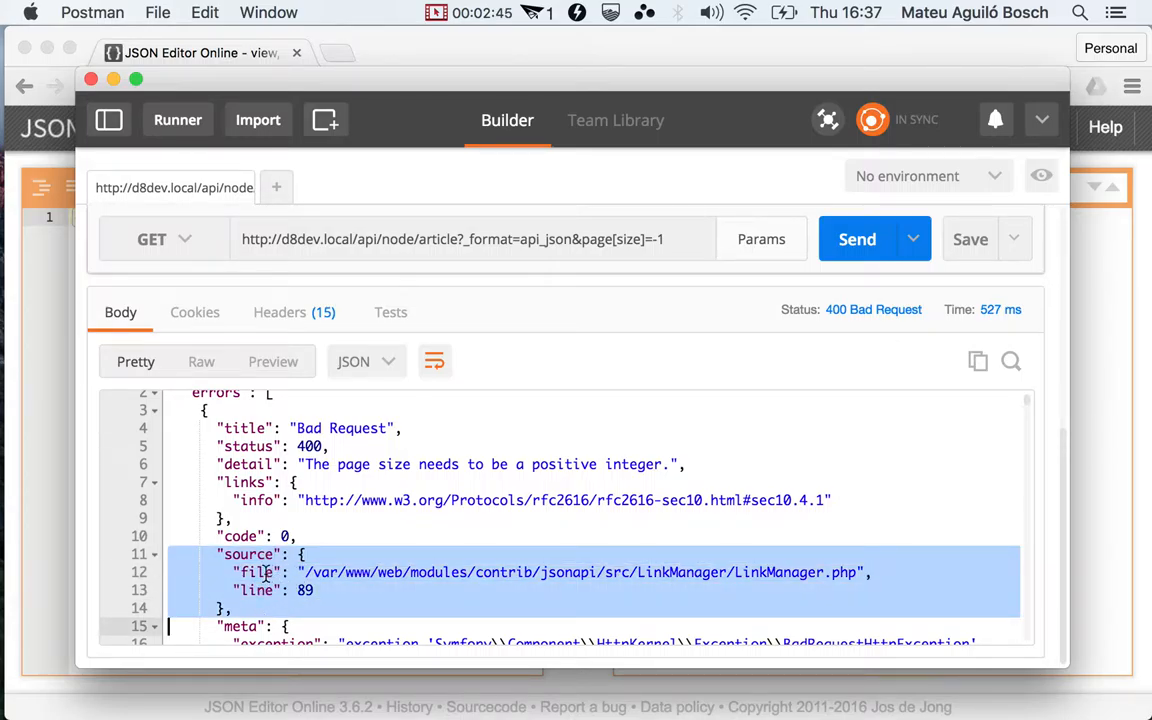
scroll("down", 3)
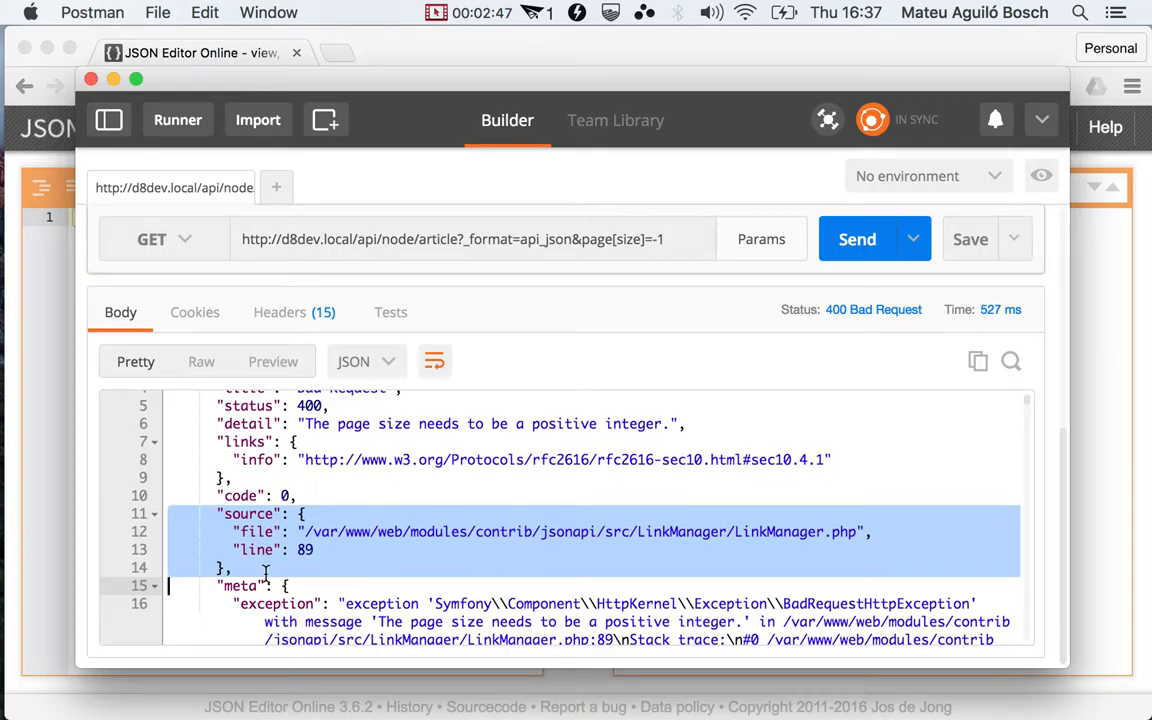
scroll("down", 3)
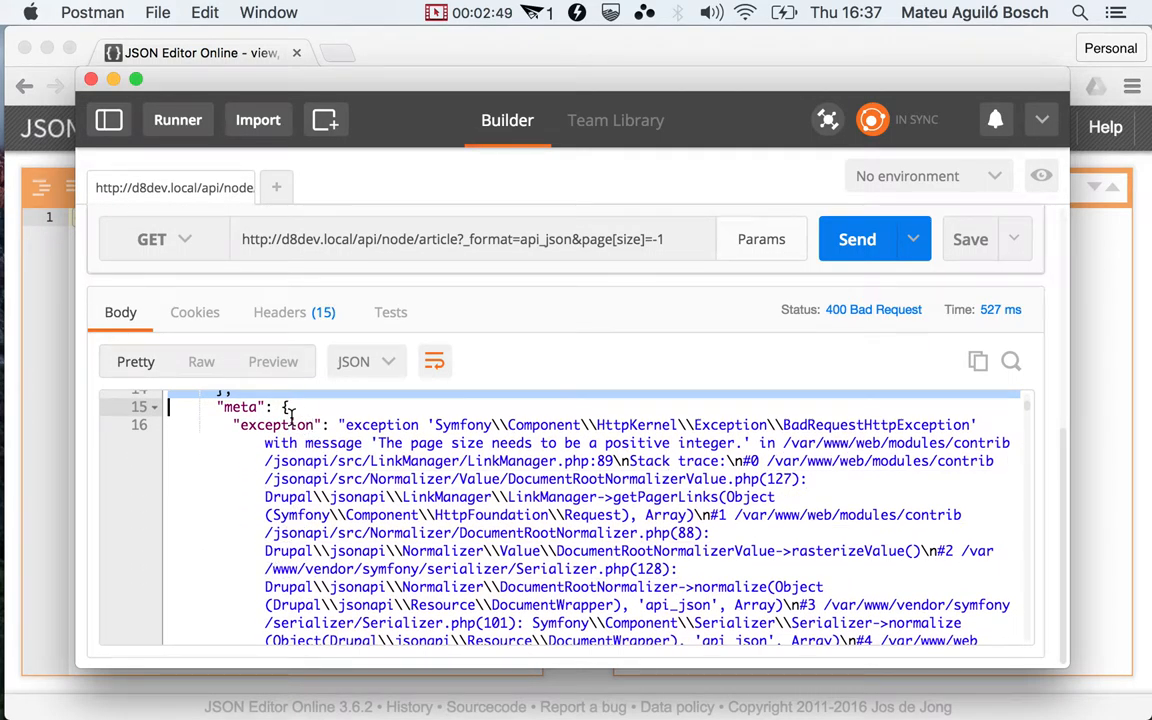
scroll("down", 3)
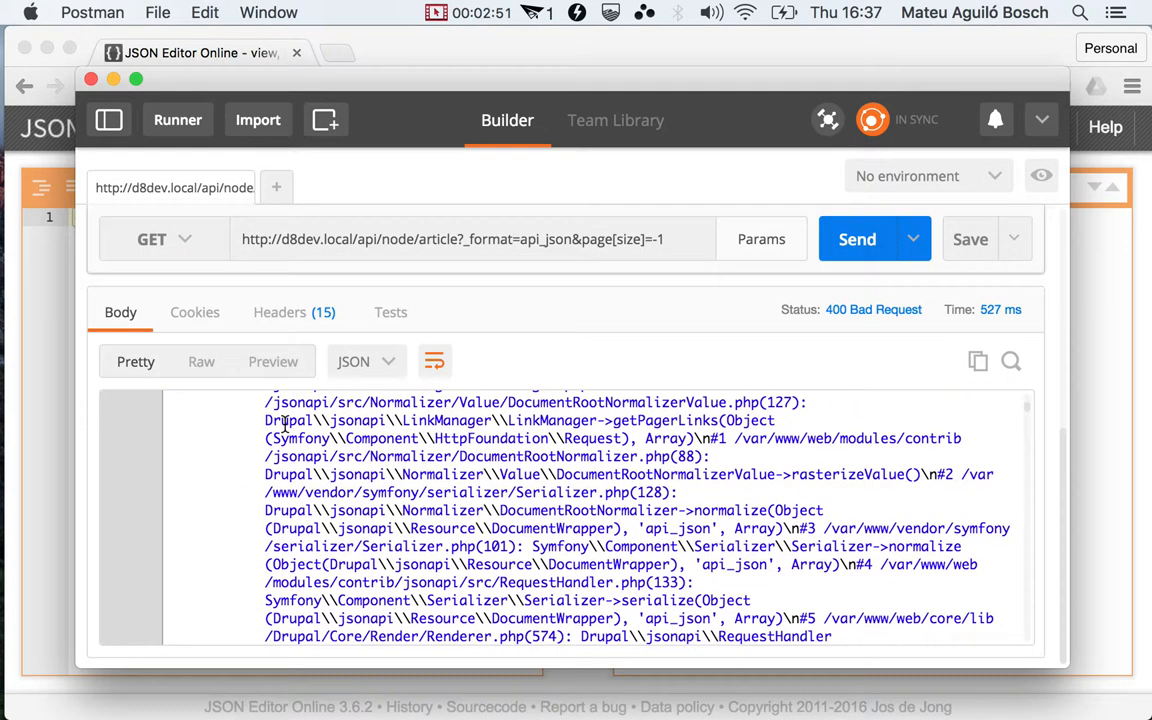
scroll("down", 3)
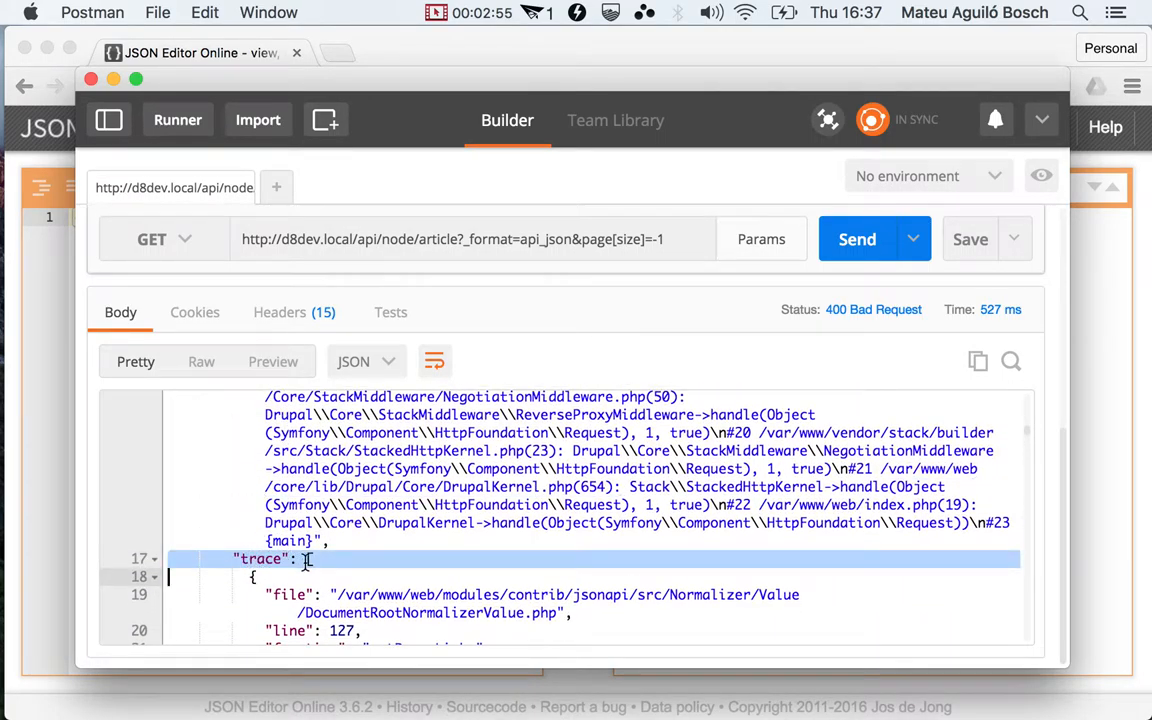
scroll("down", 3)
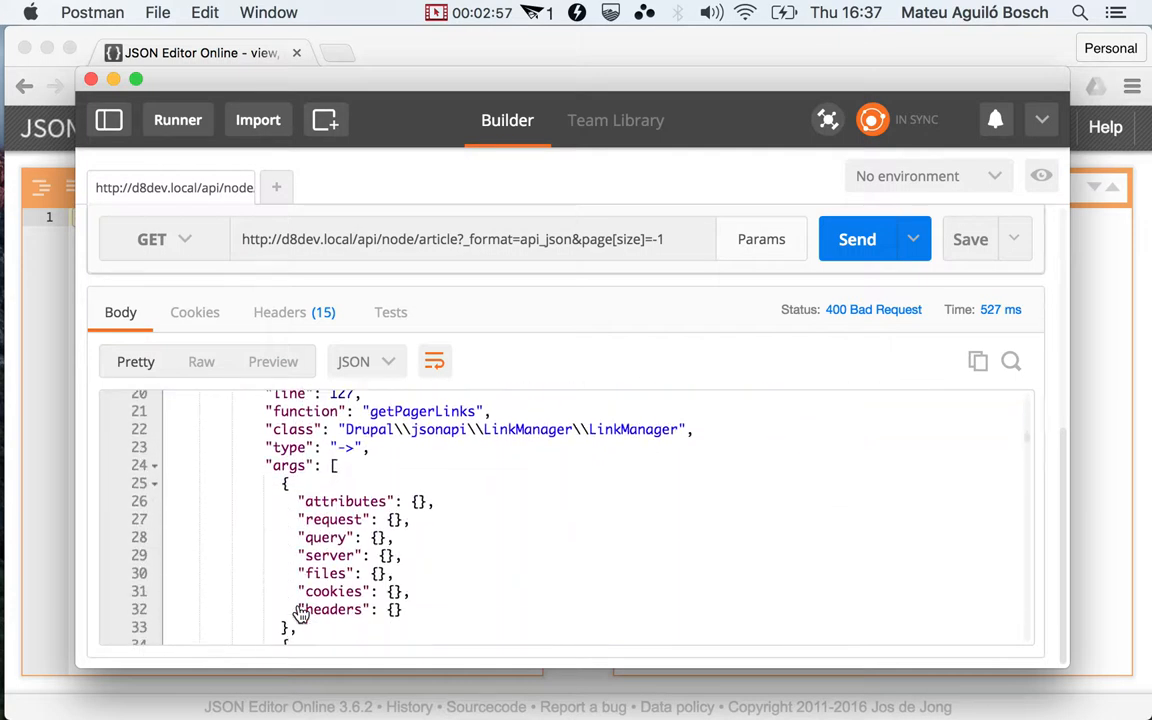
scroll("down", 3)
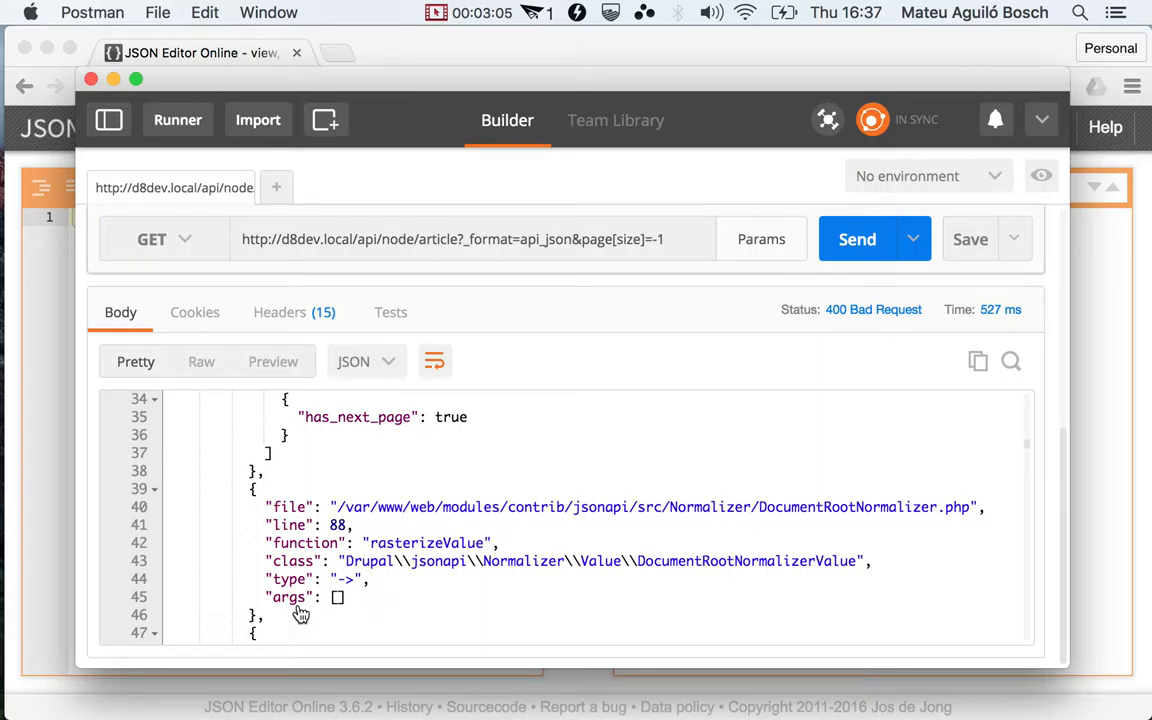
mouse_move(447, 535)
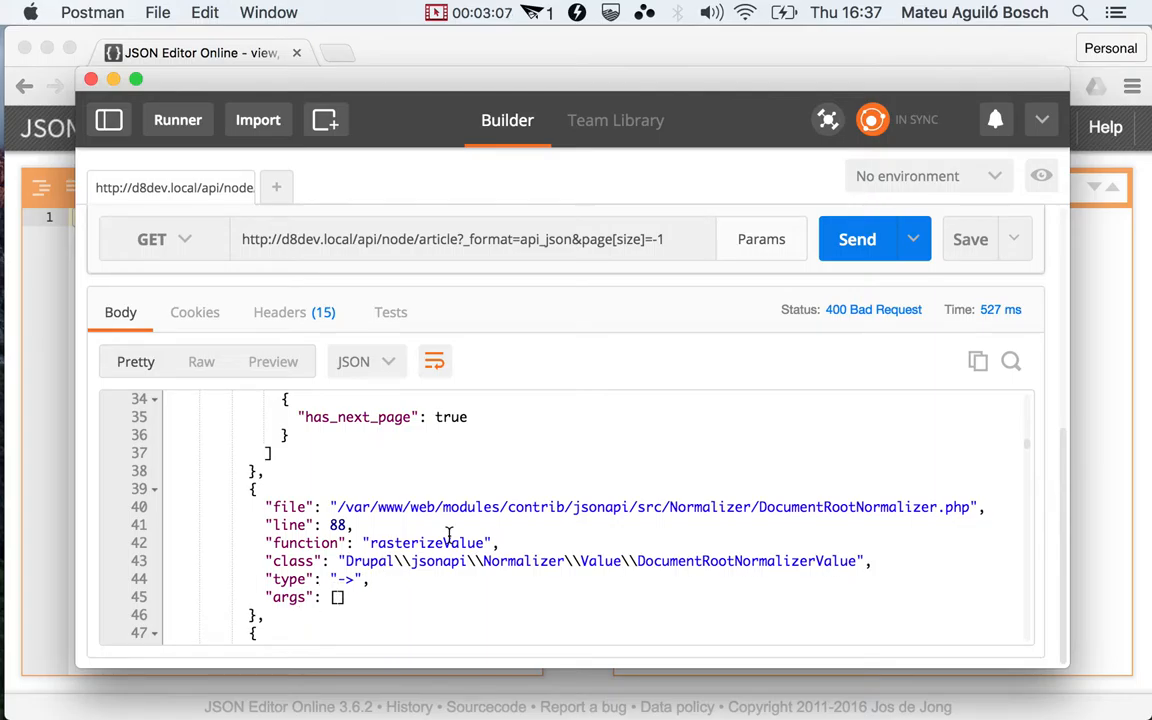